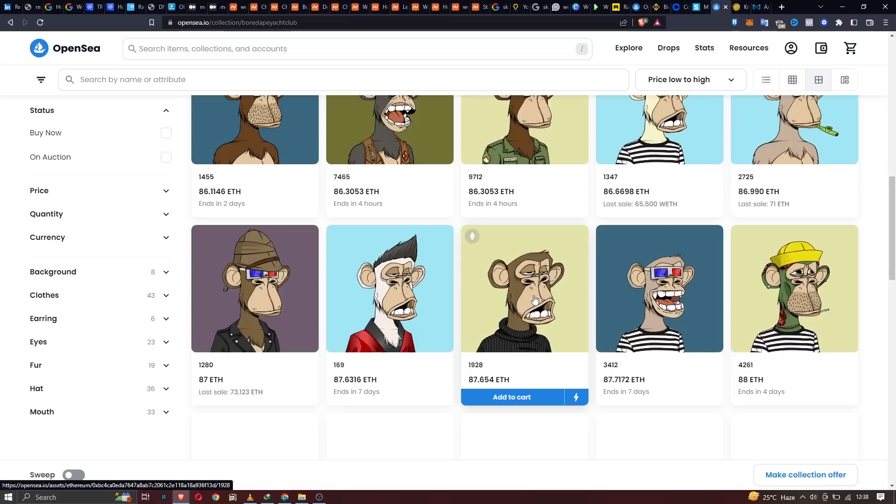
Scroll the Knowledge Society homepage through Tokenomics, the roadmap phases and the FAQ
{"action": "scroll", "scroll_direction": "down", "scroll_amount": 3}
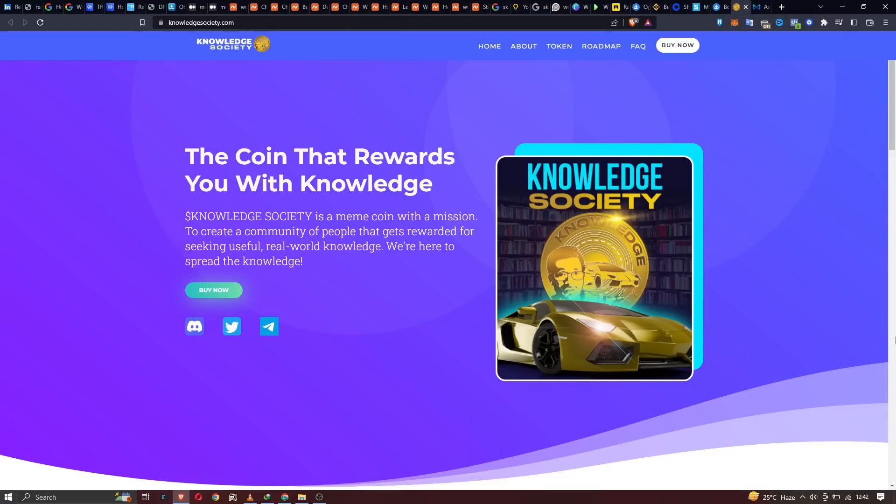
{"action": "scroll", "scroll_direction": "down", "scroll_amount": 3}
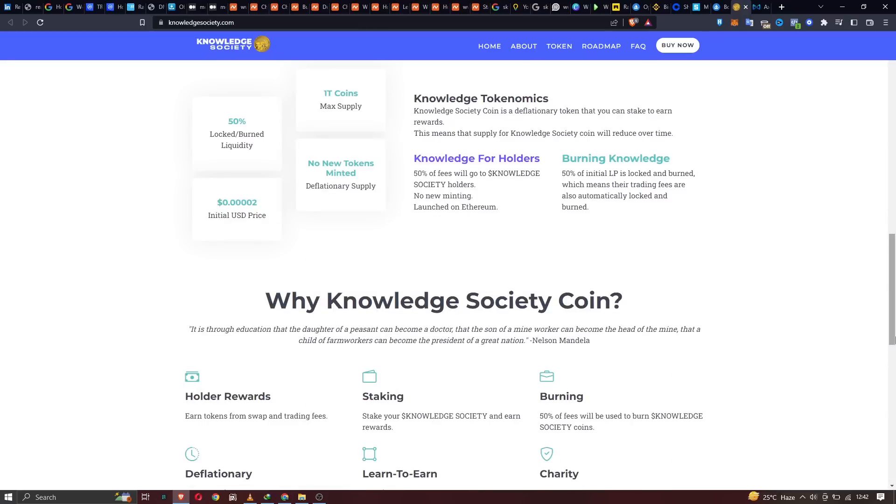
{"action": "scroll", "scroll_direction": "down", "scroll_amount": 3}
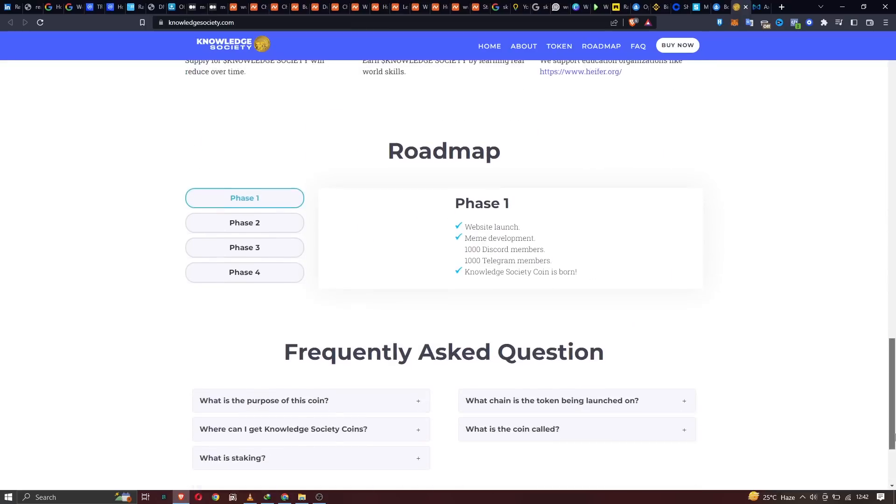
{"action": "scroll", "scroll_direction": "up", "scroll_amount": 3}
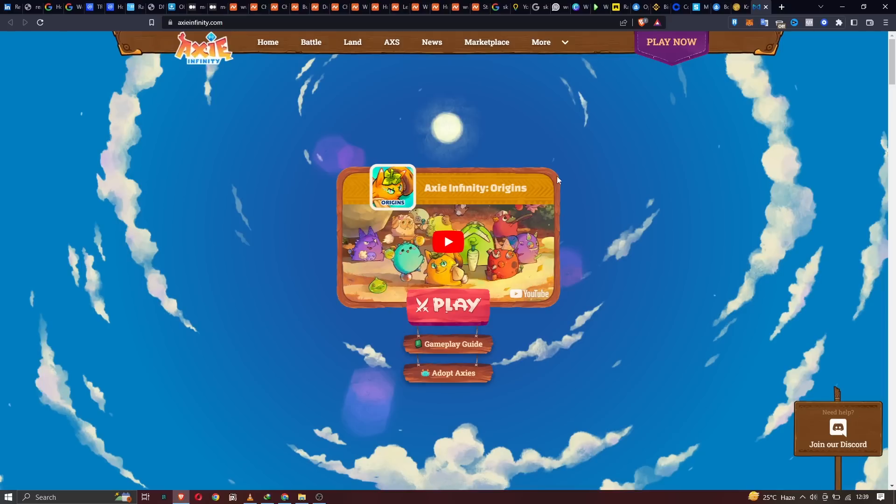
Open the Axie Games list, then browse the Marketplace listings of Axies for sale
{"action": "left_click", "coordinate": [448, 241]}
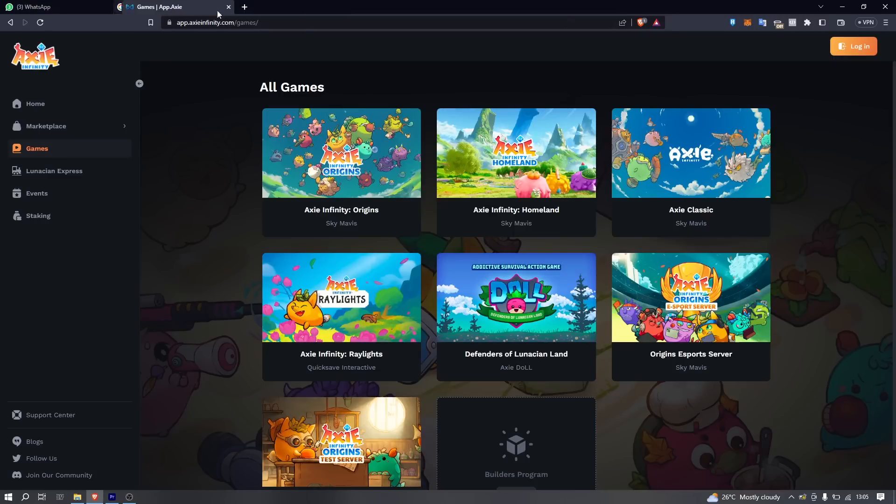
{"action": "mouse_move", "coordinate": [422, 202]}
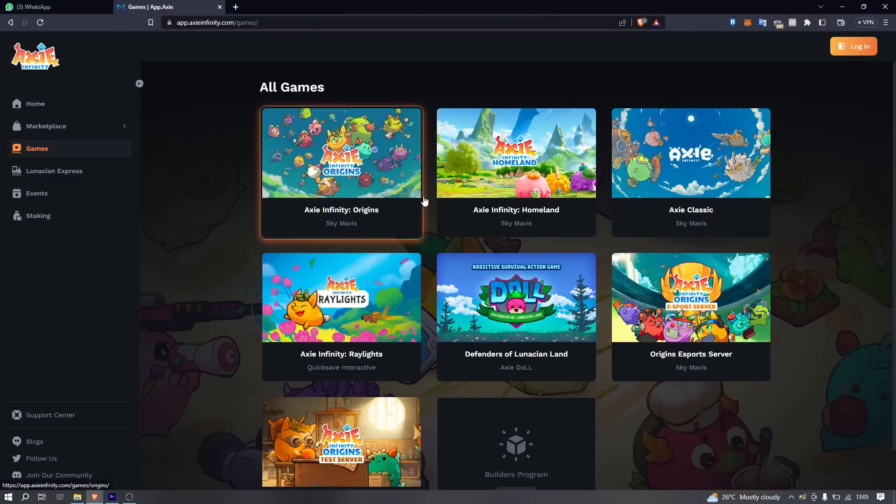
{"action": "left_click", "coordinate": [47, 126]}
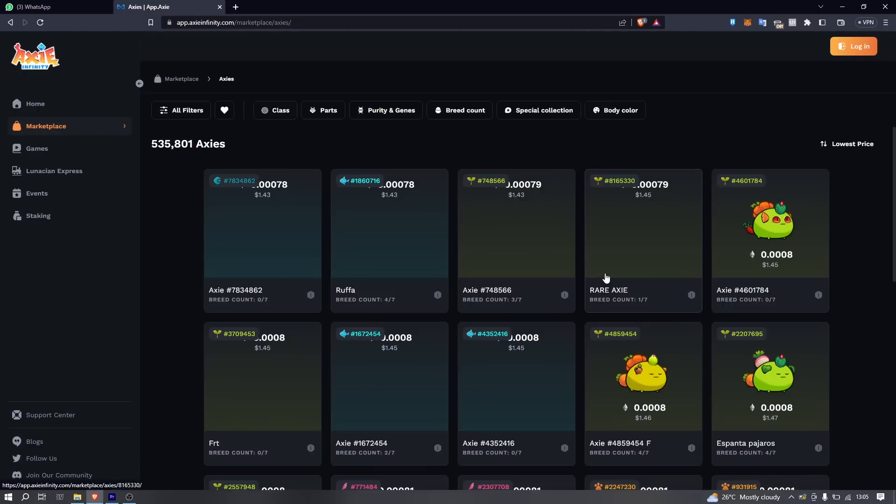
{"action": "scroll", "scroll_direction": "down", "scroll_amount": 3}
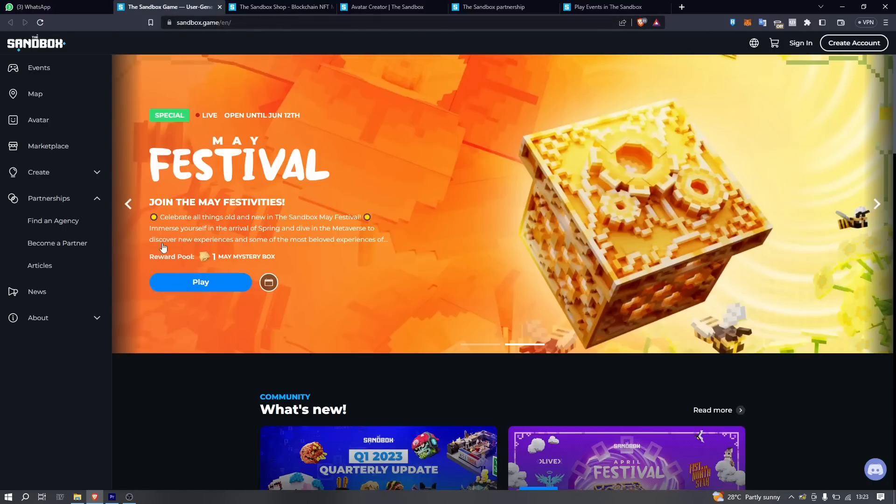
Browse the Sandbox Shop NFT Marketplace and advance the Collections carousel
{"action": "scroll", "scroll_direction": "down", "scroll_amount": 3}
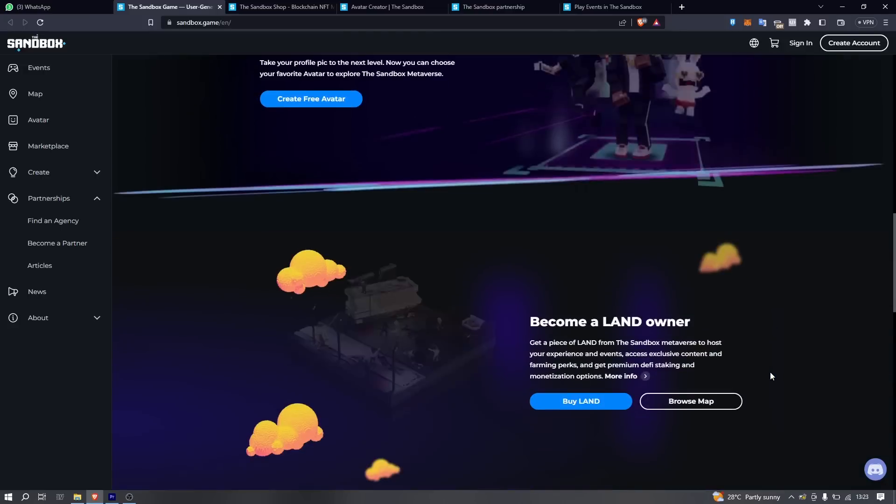
{"action": "left_click", "coordinate": [280, 7]}
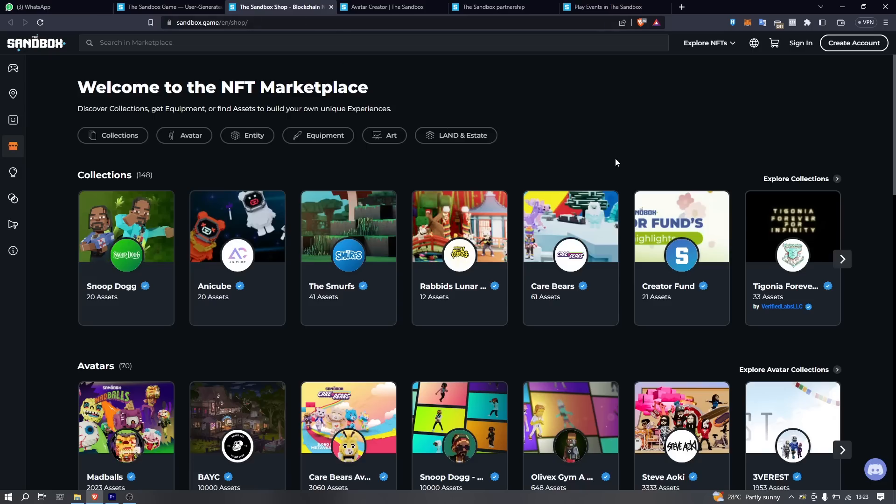
{"action": "left_click", "coordinate": [842, 259]}
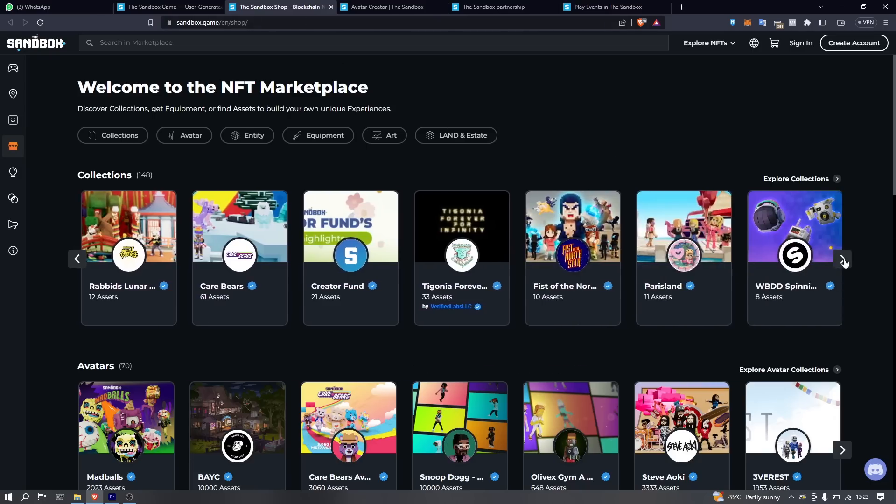
{"action": "left_click", "coordinate": [491, 7]}
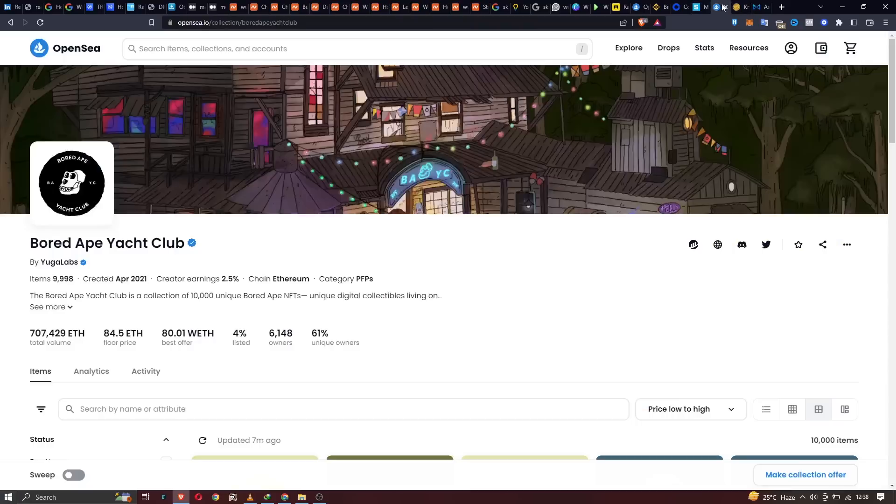
Scroll the Bored Ape Yacht Club page down to the listed apes and ETH prices
{"action": "scroll", "scroll_direction": "down", "scroll_amount": 3}
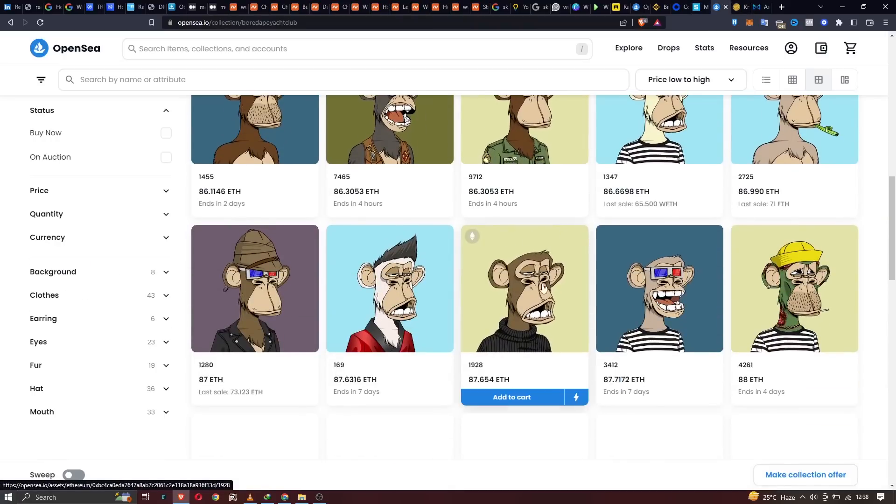
{"action": "mouse_move", "coordinate": [534, 298]}
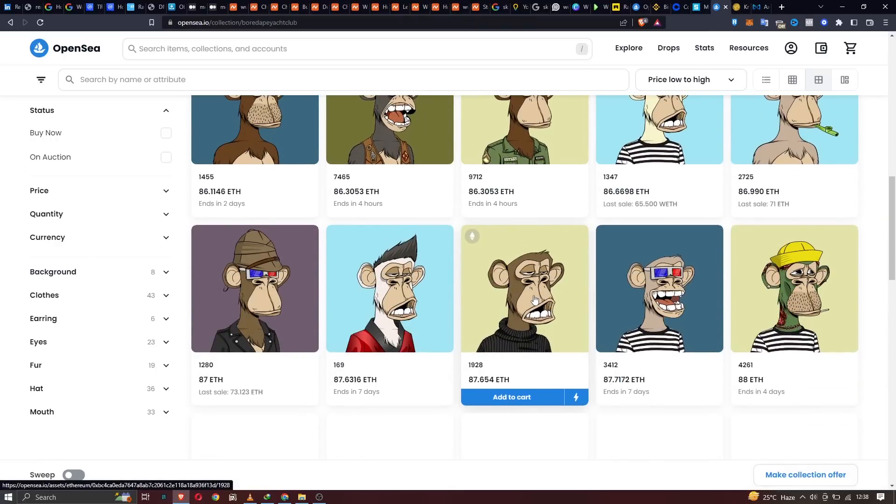
{"action": "left_click", "coordinate": [679, 7]}
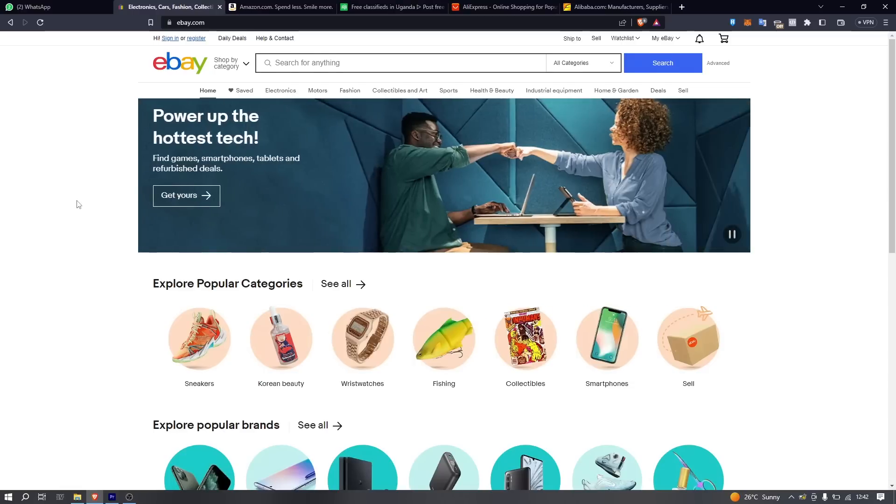
Browse the eBay, Amazon and Jiji homepages in turn
{"action": "scroll", "scroll_direction": "down", "scroll_amount": 3}
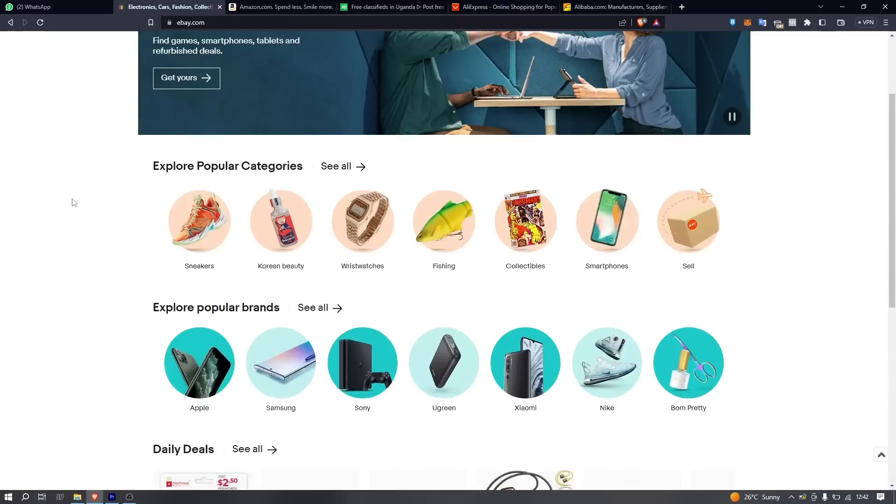
{"action": "left_click", "coordinate": [281, 7]}
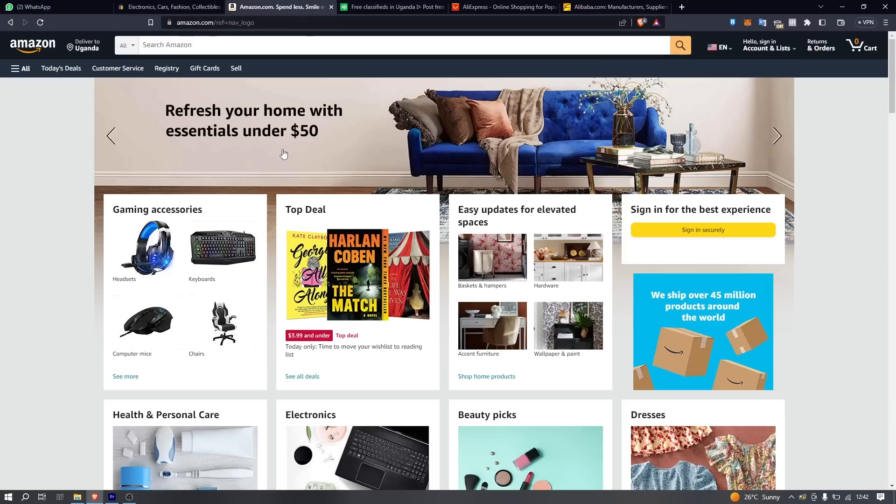
{"action": "scroll", "scroll_direction": "down", "scroll_amount": 3}
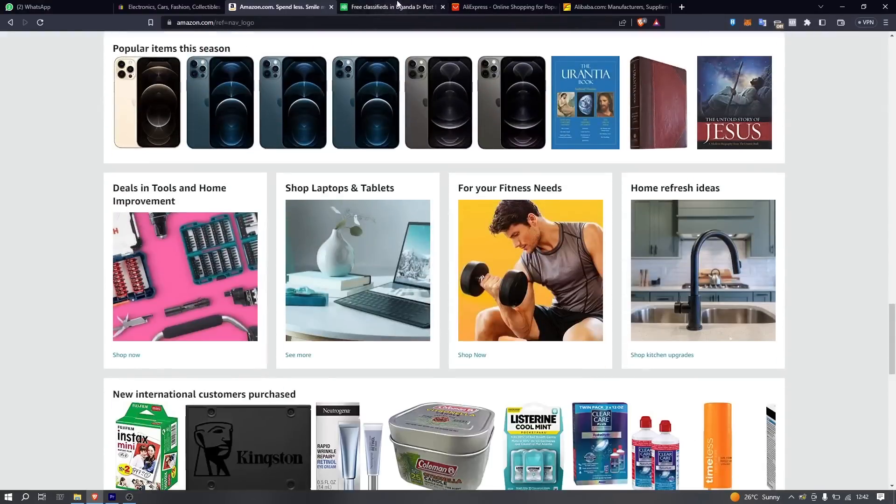
{"action": "left_click", "coordinate": [392, 7]}
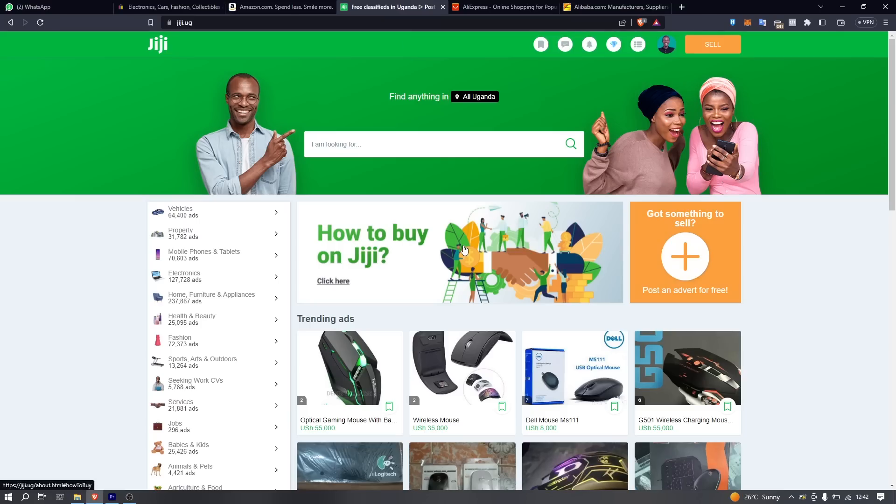
{"action": "scroll", "scroll_direction": "down", "scroll_amount": 3}
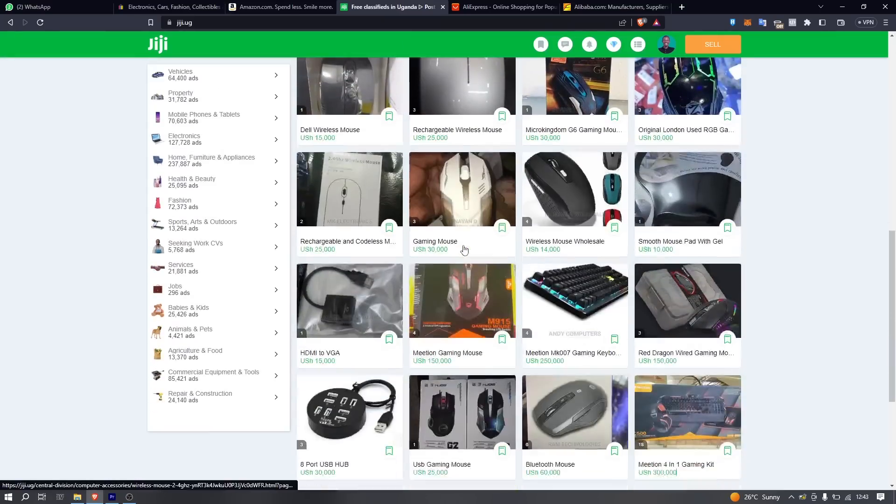
Browse the AliExpress homepage, then the Alibaba homepage
{"action": "left_click", "coordinate": [503, 7]}
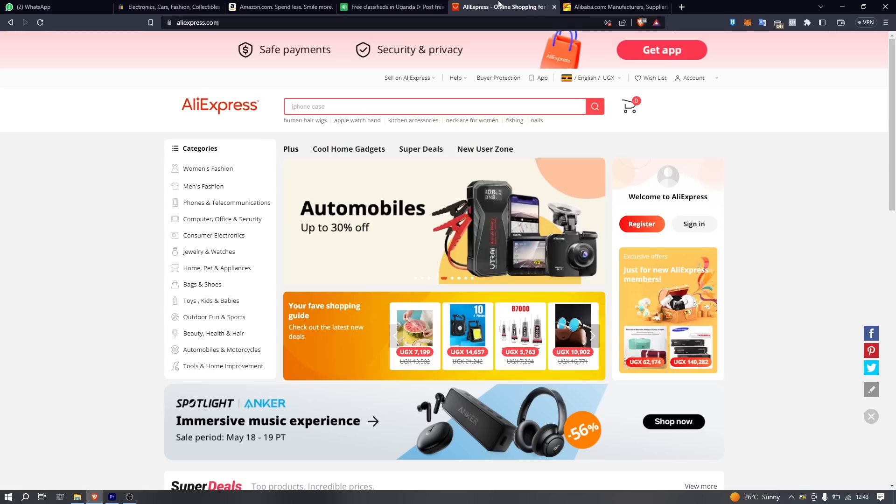
{"action": "scroll", "scroll_direction": "down", "scroll_amount": 3}
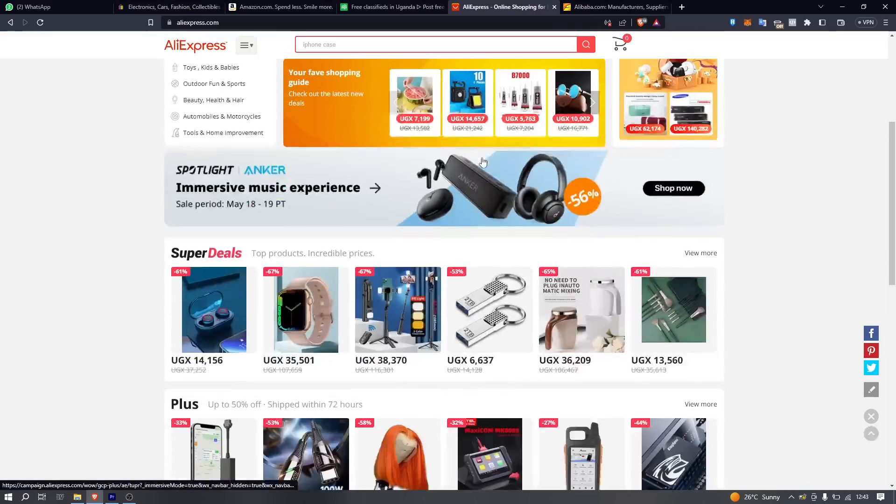
{"action": "left_click", "coordinate": [614, 7]}
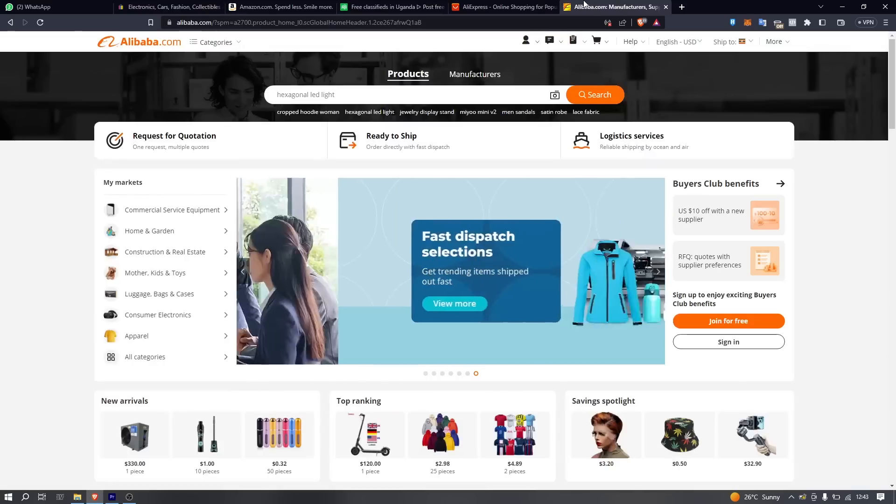
{"action": "scroll", "scroll_direction": "down", "scroll_amount": 3}
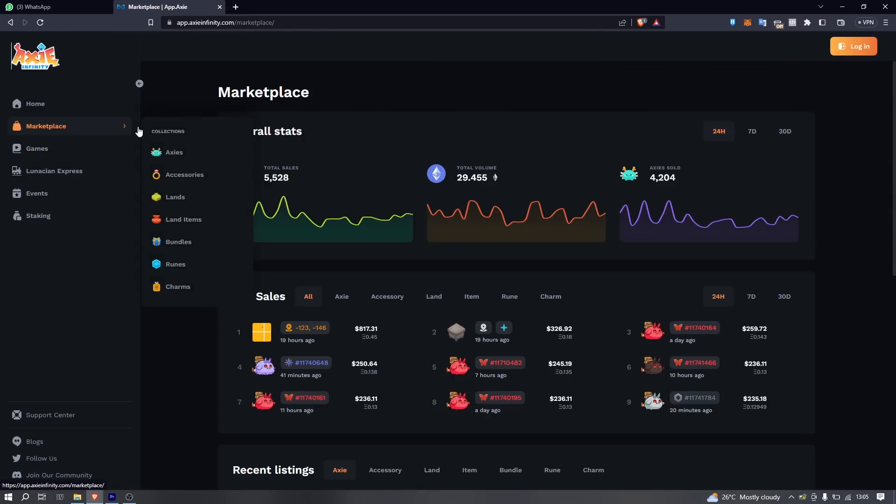
Browse the Axies marketplace listings, then OpenSea's featured and trending collections
{"action": "left_click", "coordinate": [174, 153]}
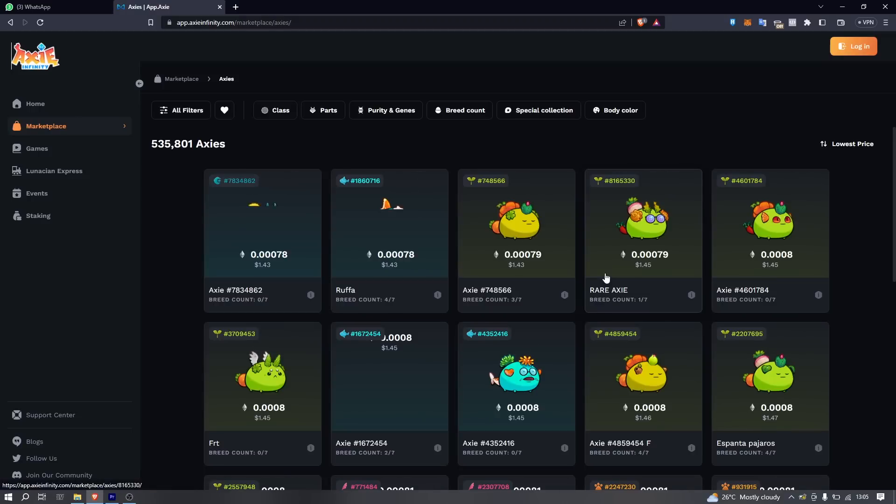
{"action": "scroll", "scroll_direction": "down", "scroll_amount": 3}
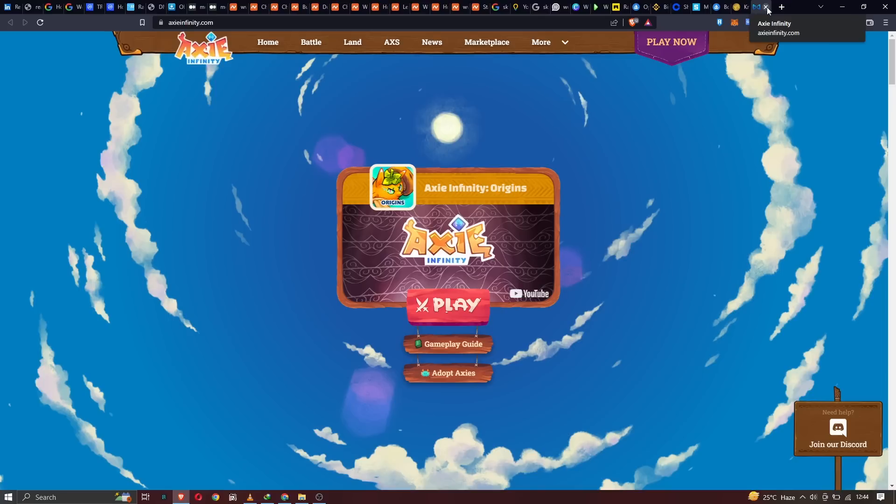
{"action": "left_click", "coordinate": [743, 7]}
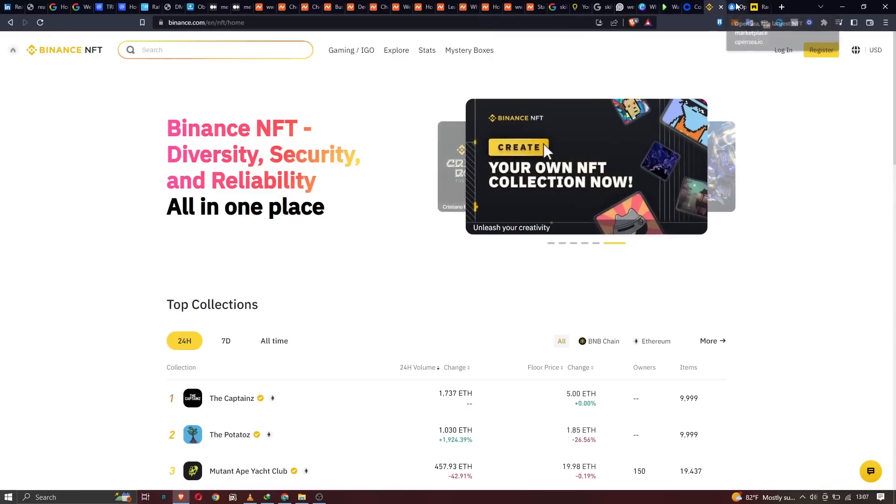
{"action": "mouse_move", "coordinate": [739, 6]}
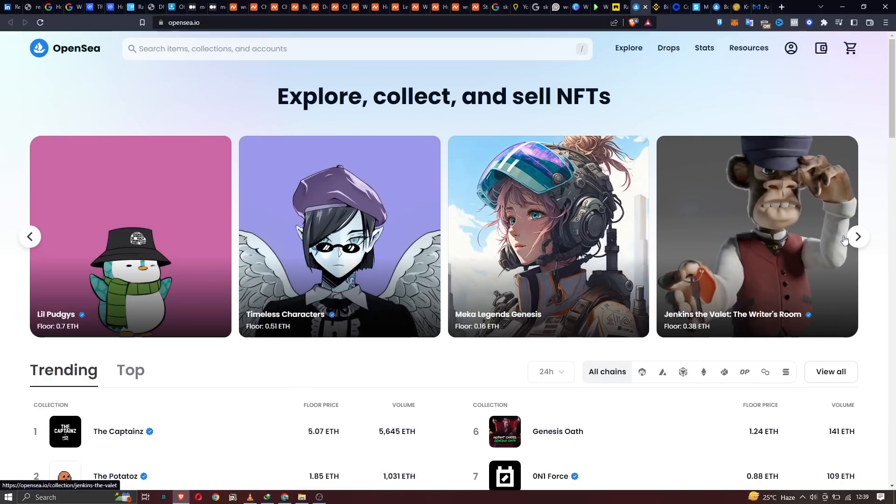
{"action": "left_click", "coordinate": [857, 236]}
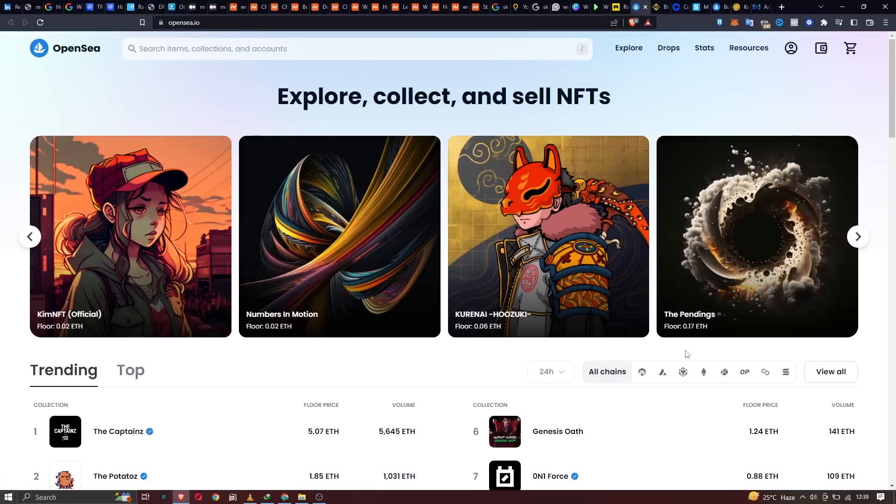
{"action": "scroll", "scroll_direction": "down", "scroll_amount": 3}
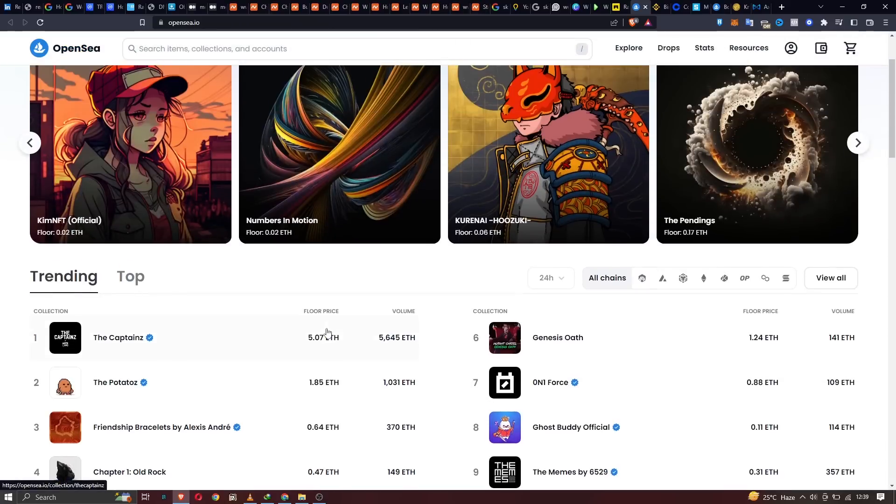
{"action": "scroll", "scroll_direction": "down", "scroll_amount": 3}
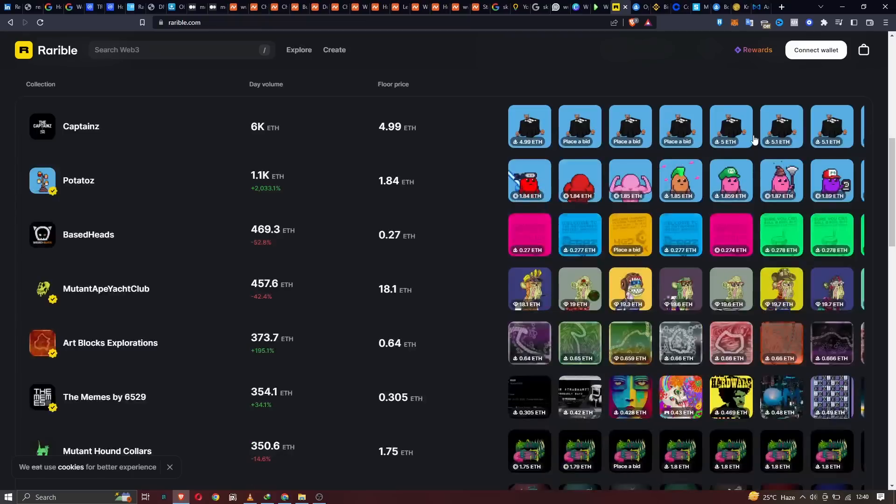
Review Rarible's Hot collections volumes and floor prices, then switch to Binance NFT
{"action": "scroll", "scroll_direction": "up", "scroll_amount": 3}
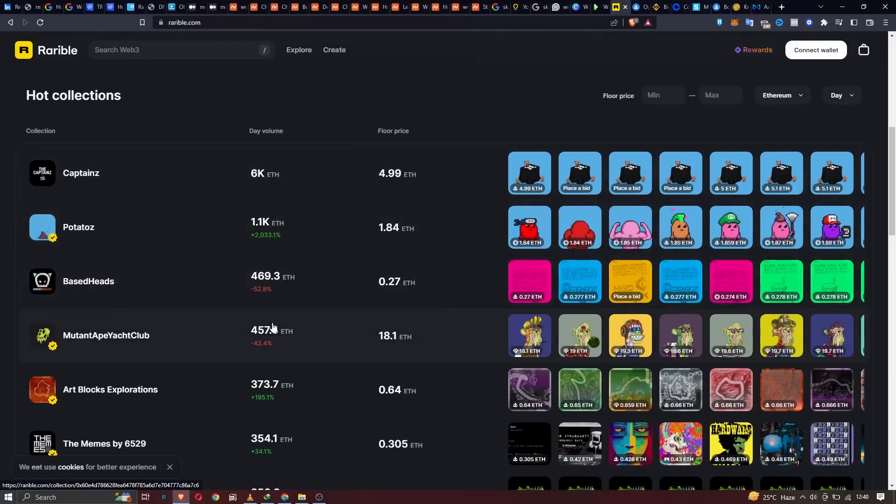
{"action": "mouse_move", "coordinate": [117, 336]}
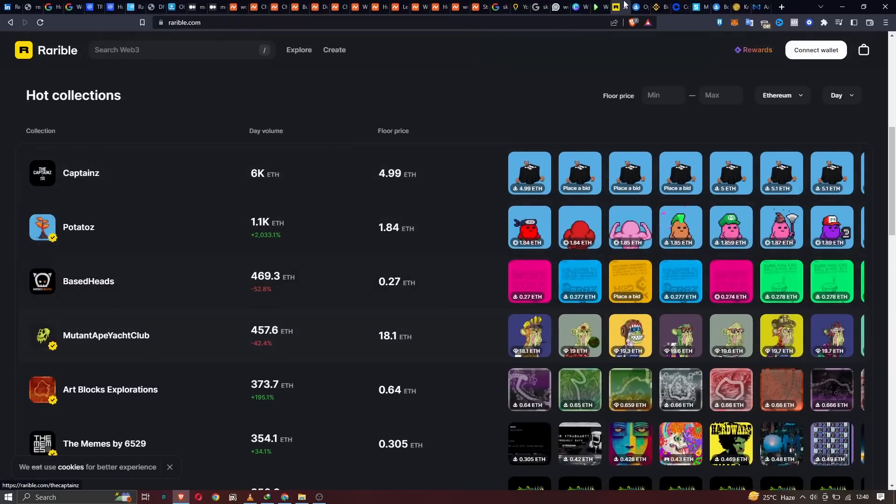
{"action": "scroll", "scroll_direction": "up", "scroll_amount": 3}
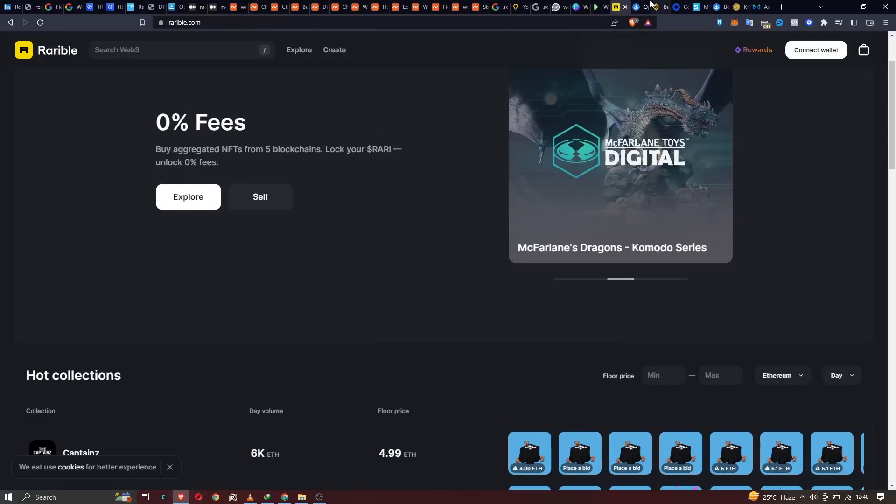
{"action": "mouse_move", "coordinate": [660, 7]}
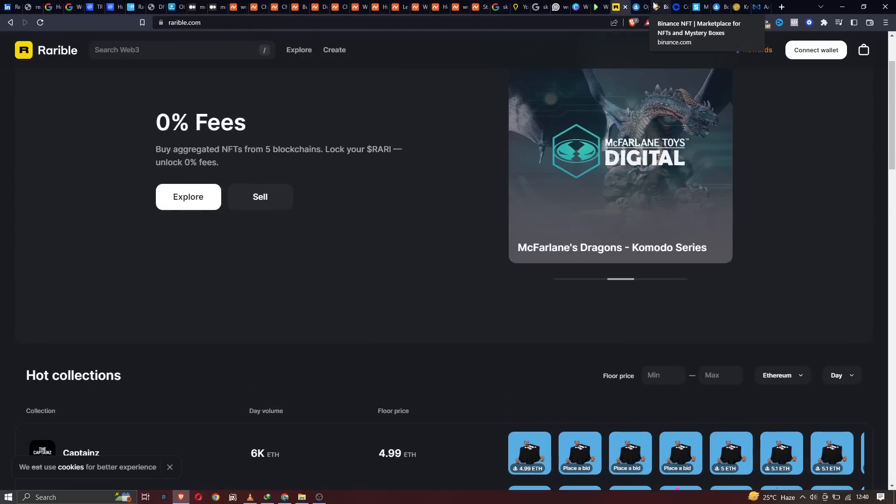
{"action": "left_click", "coordinate": [660, 7]}
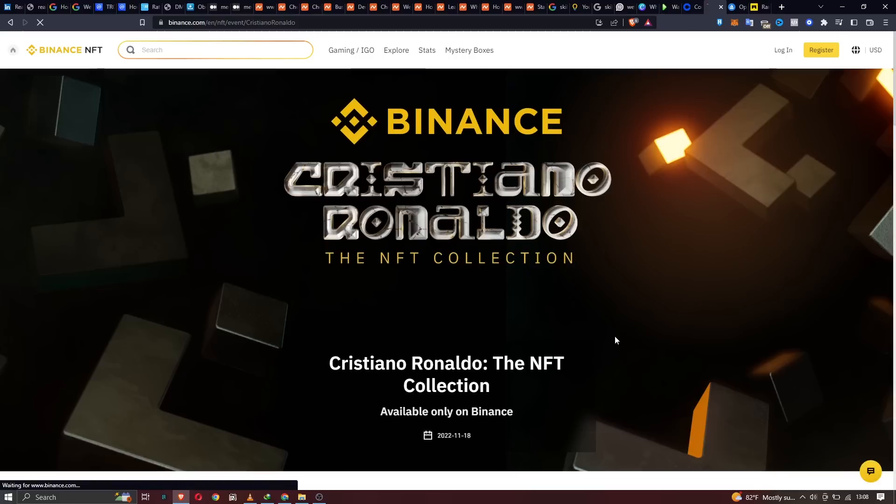
Scroll the Cristiano Ronaldo collection's Breakout and Restoration tier descriptions
{"action": "scroll", "scroll_direction": "down", "scroll_amount": 3}
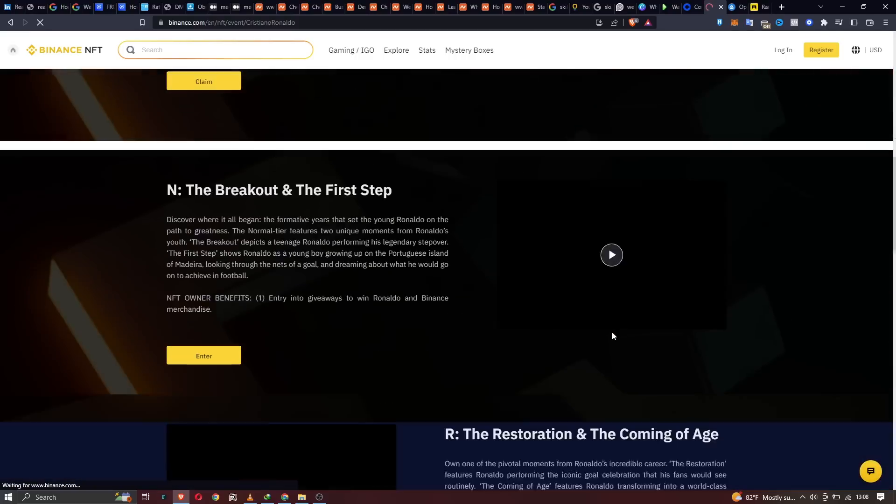
{"action": "left_click", "coordinate": [13, 50]}
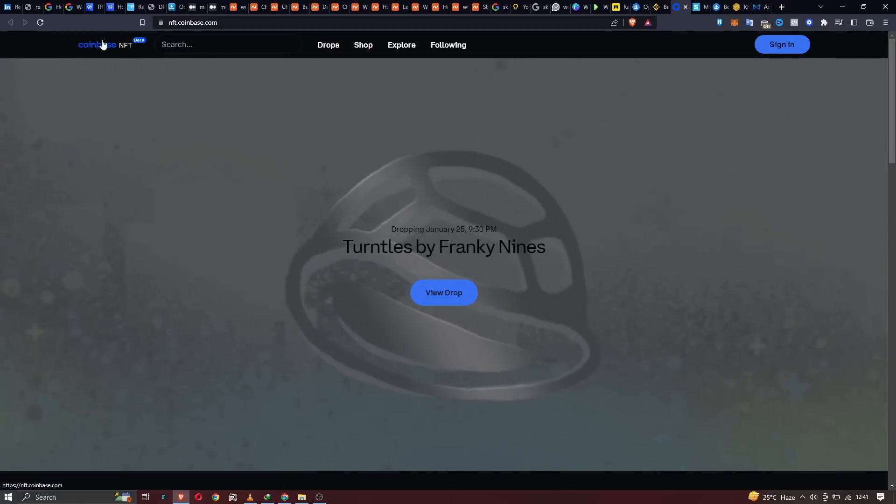
Open Coinbase NFT's Shop page listing ape NFTs with ETH prices
{"action": "left_click", "coordinate": [363, 45]}
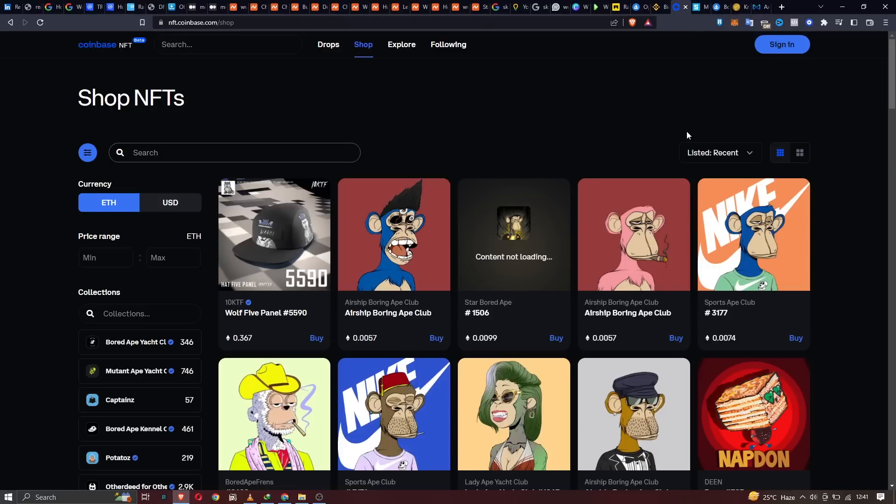
{"action": "mouse_move", "coordinate": [692, 70]}
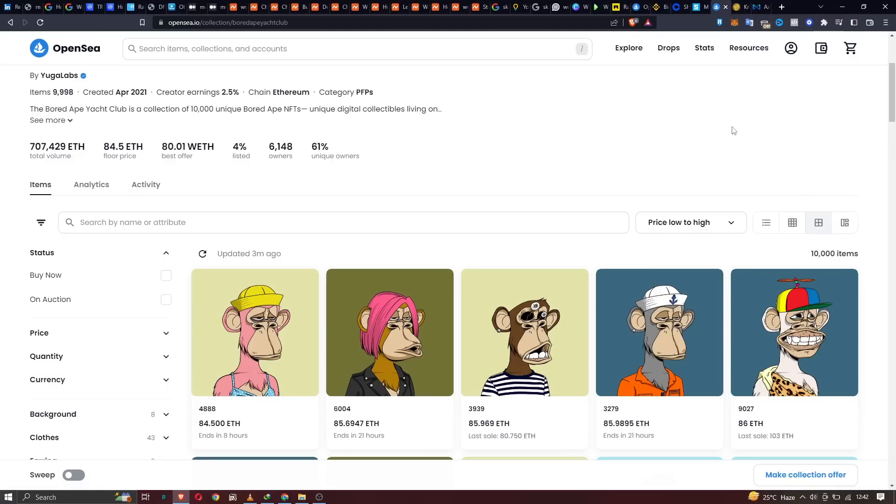
{"action": "mouse_move", "coordinate": [738, 5]}
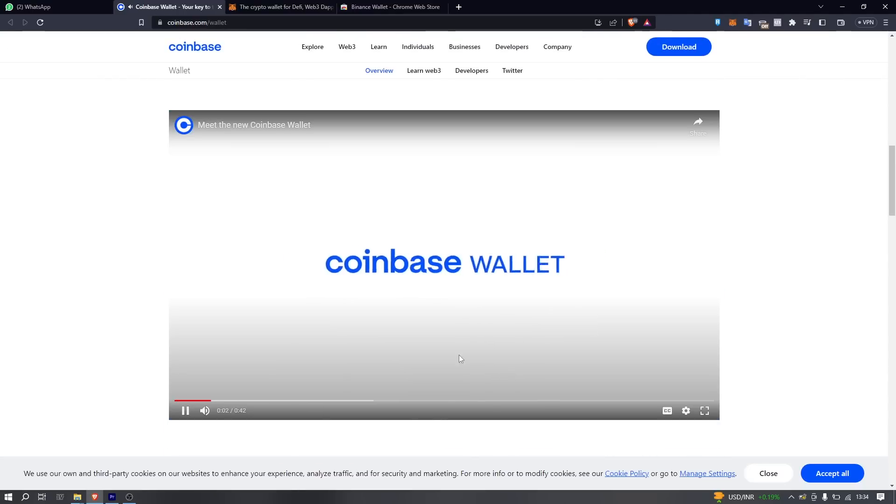
Browse the Coinbase Wallet and MetaMask sites, then the Binance Wallet Web Store listing
{"action": "scroll", "scroll_direction": "down", "scroll_amount": 3}
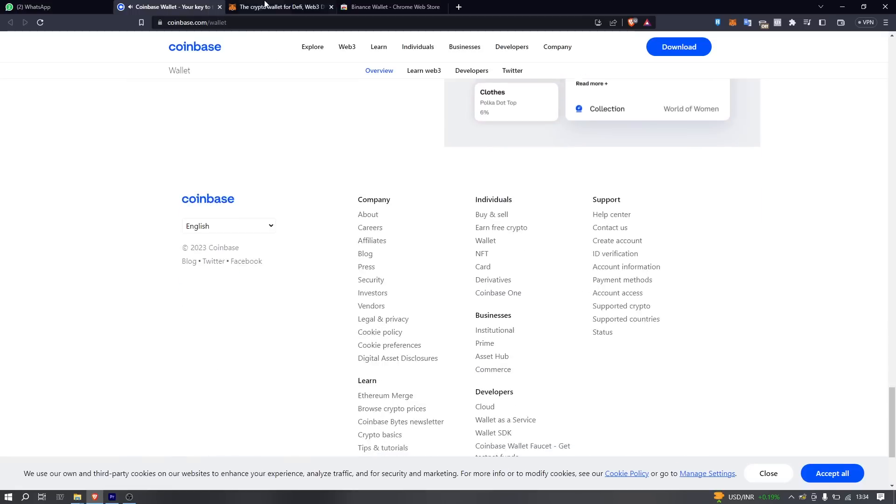
{"action": "left_click", "coordinate": [280, 7]}
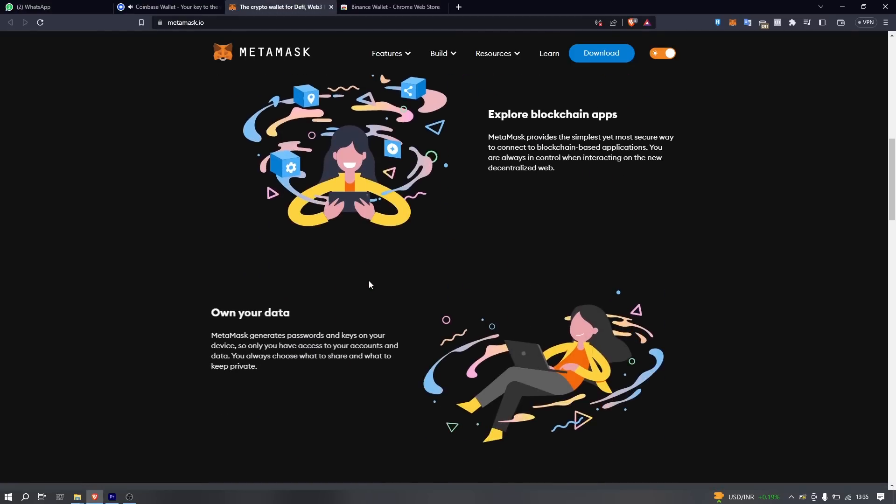
{"action": "left_click", "coordinate": [392, 7]}
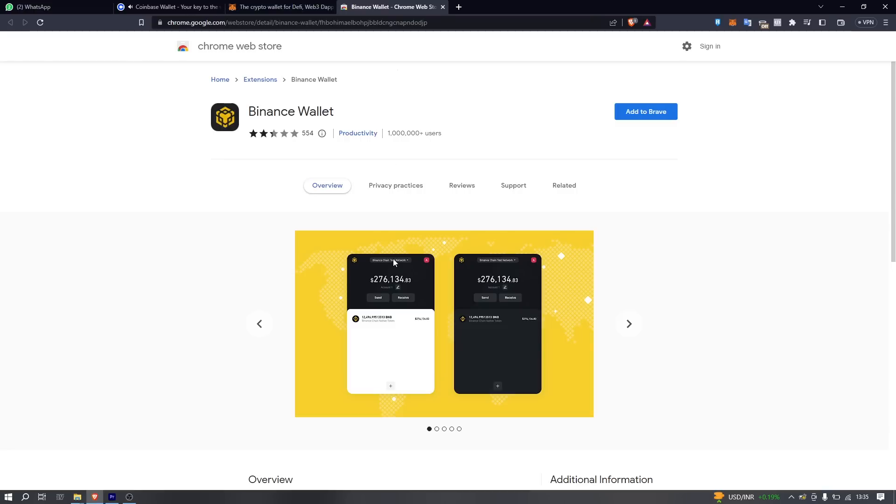
{"action": "left_click", "coordinate": [628, 324]}
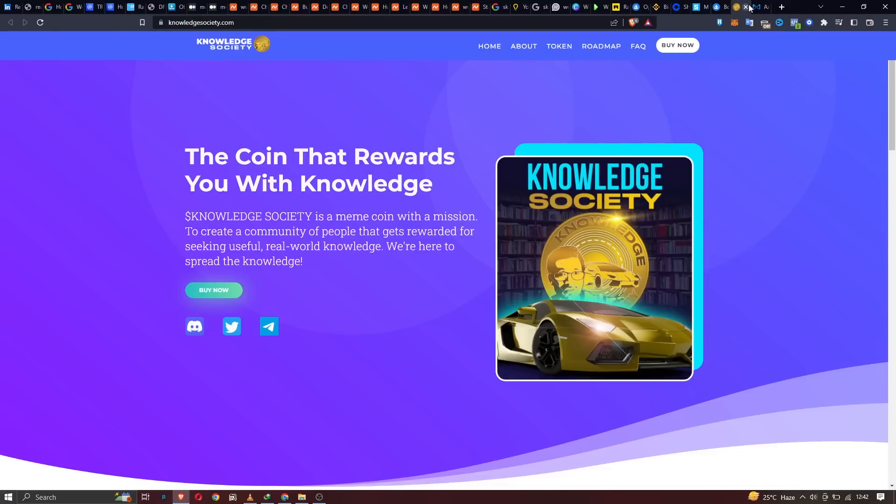
{"action": "mouse_move", "coordinate": [764, 7]}
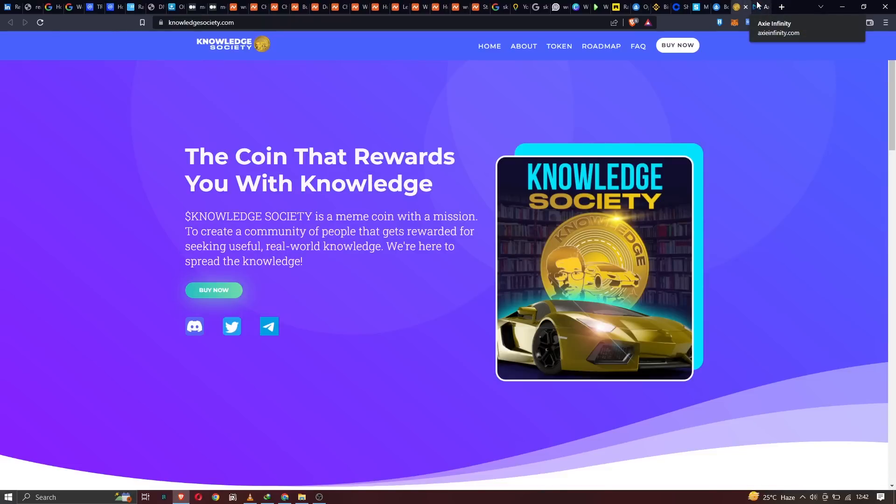